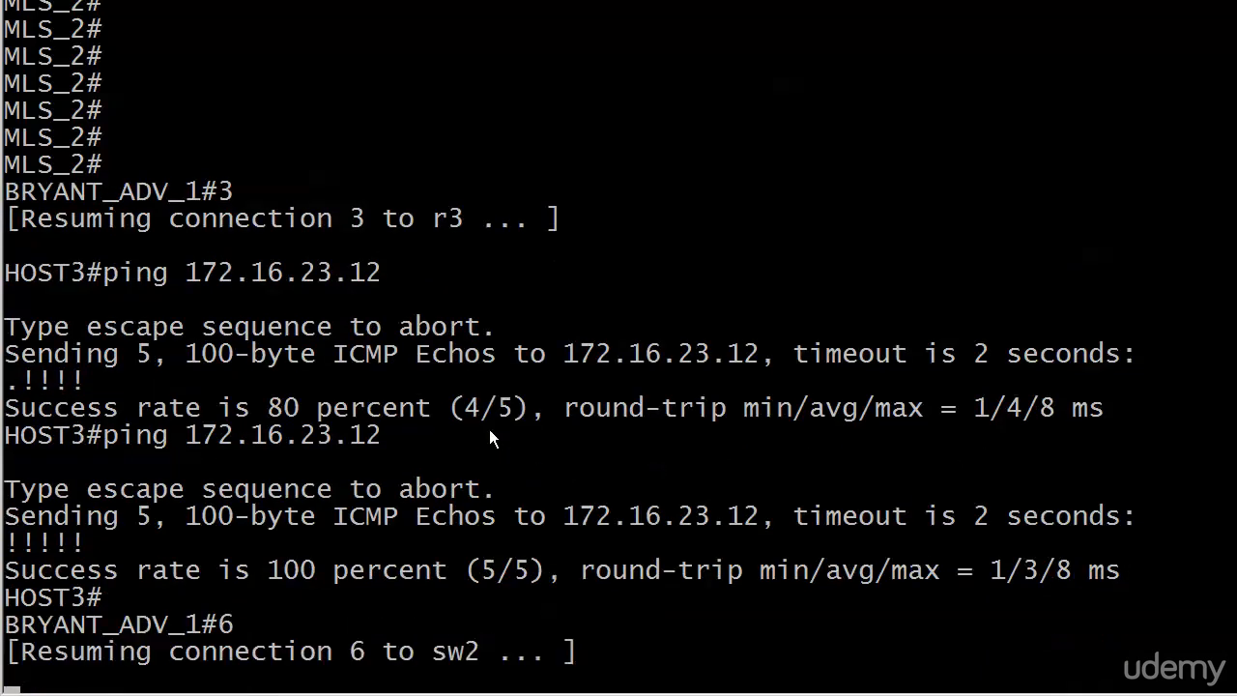
# Step: Run 'show standby' on MLS_2 and highlight the default Priority 100 line
pyautogui.write('show standb')
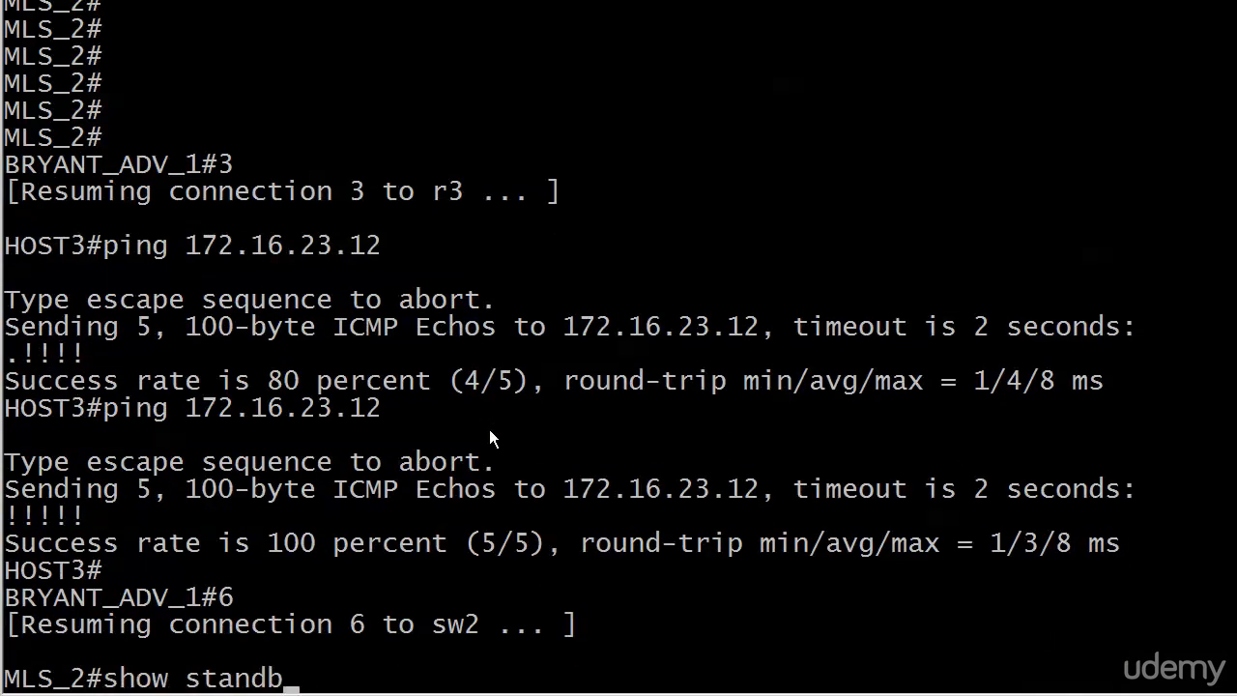
pyautogui.rightClick(527, 569)
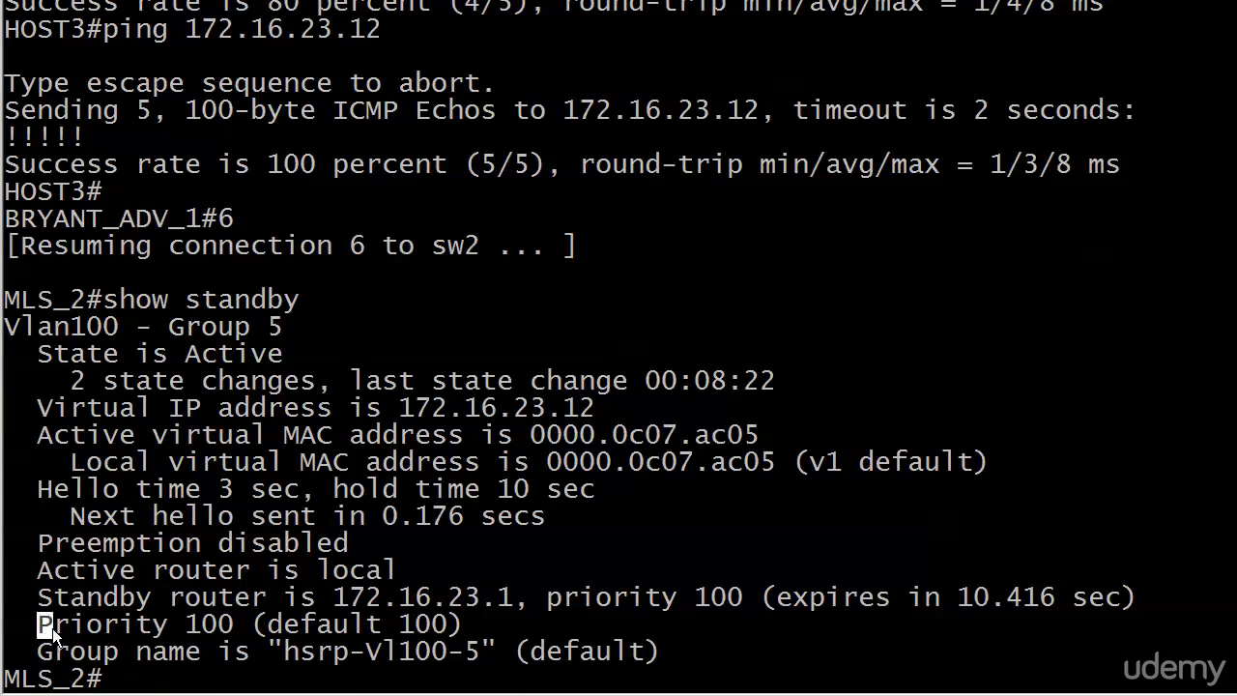
pyautogui.moveTo(37, 623); pyautogui.dragTo(473, 623)
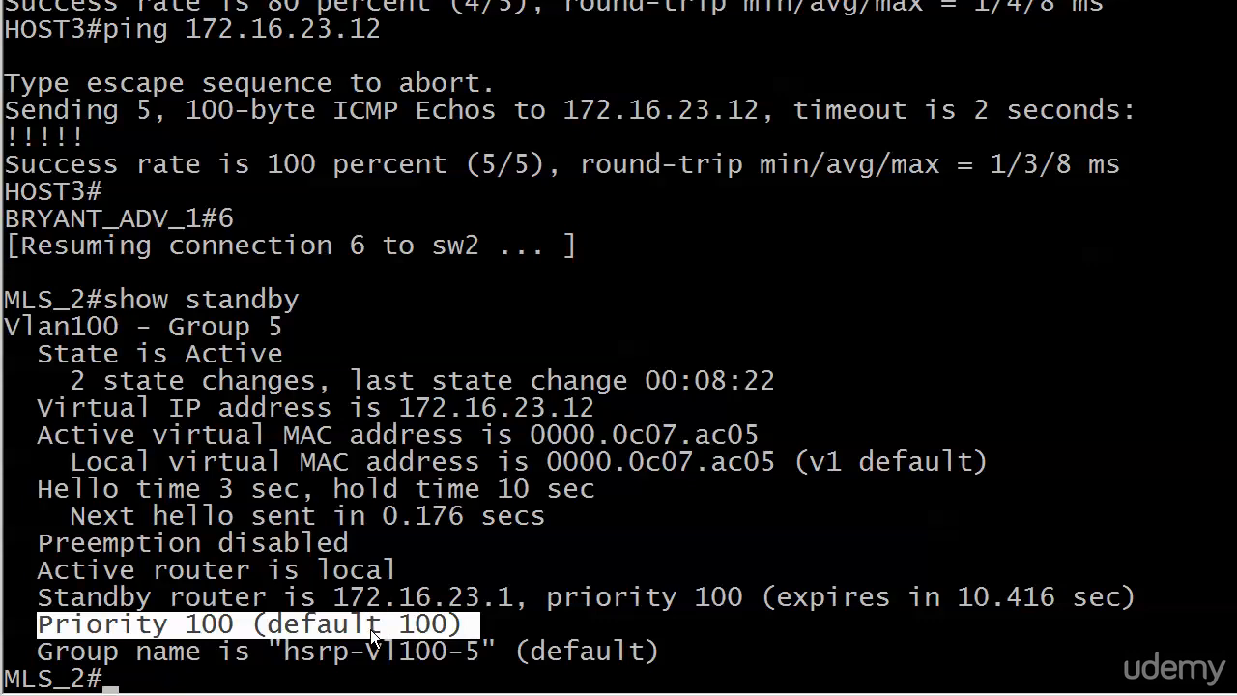
pyautogui.moveTo(437, 636)
pyautogui.write('conf t')
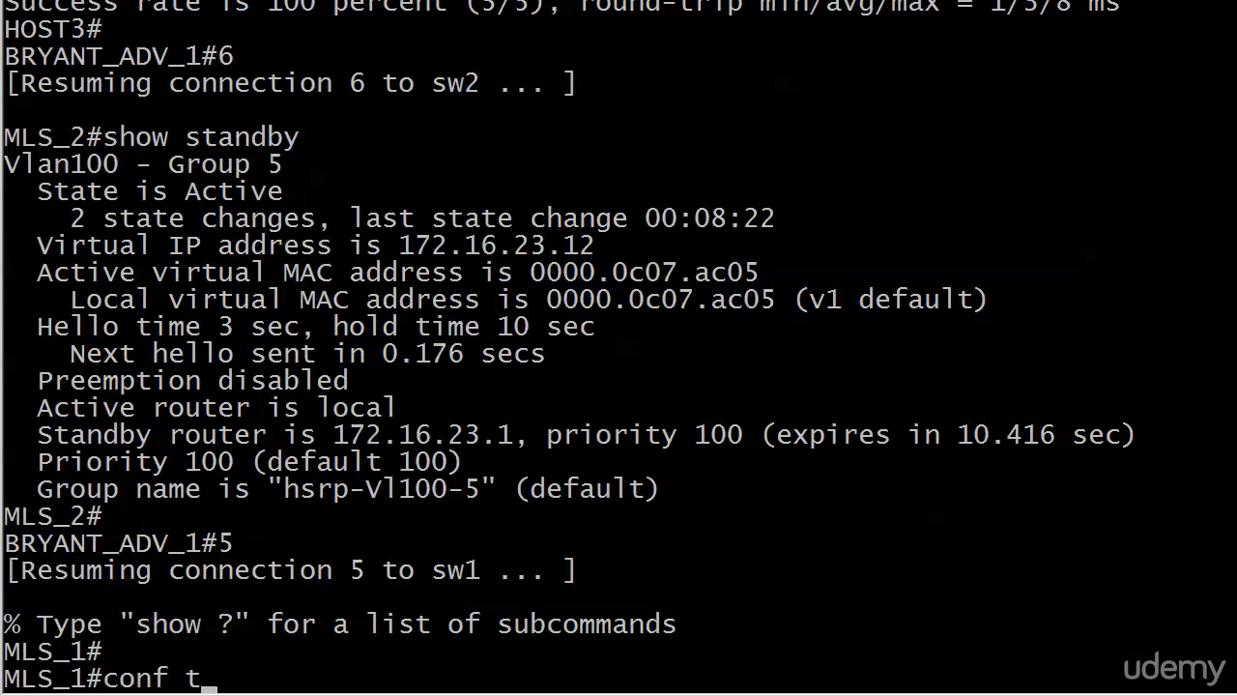
# Step: Under interface vlan 100, set 'standby 5 priority 200' and exit with Ctrl+Z, then start 'show standby'
pyautogui.write('int vlan 100')
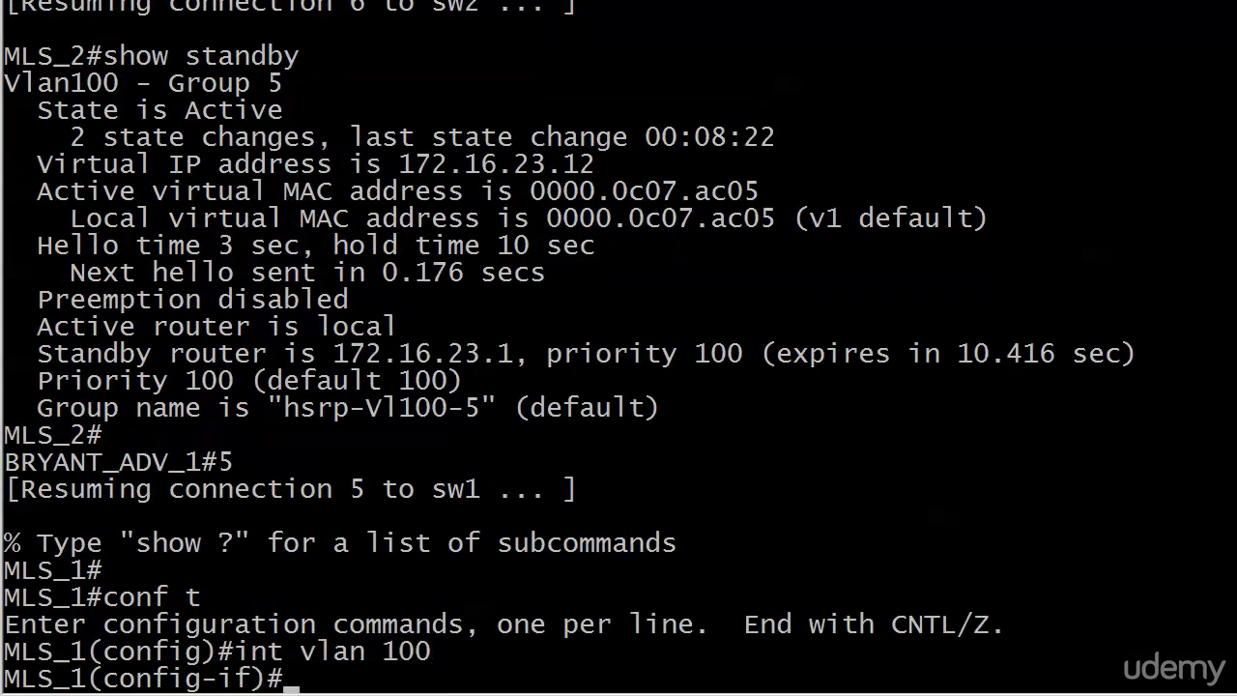
pyautogui.write('standby 5 priority')
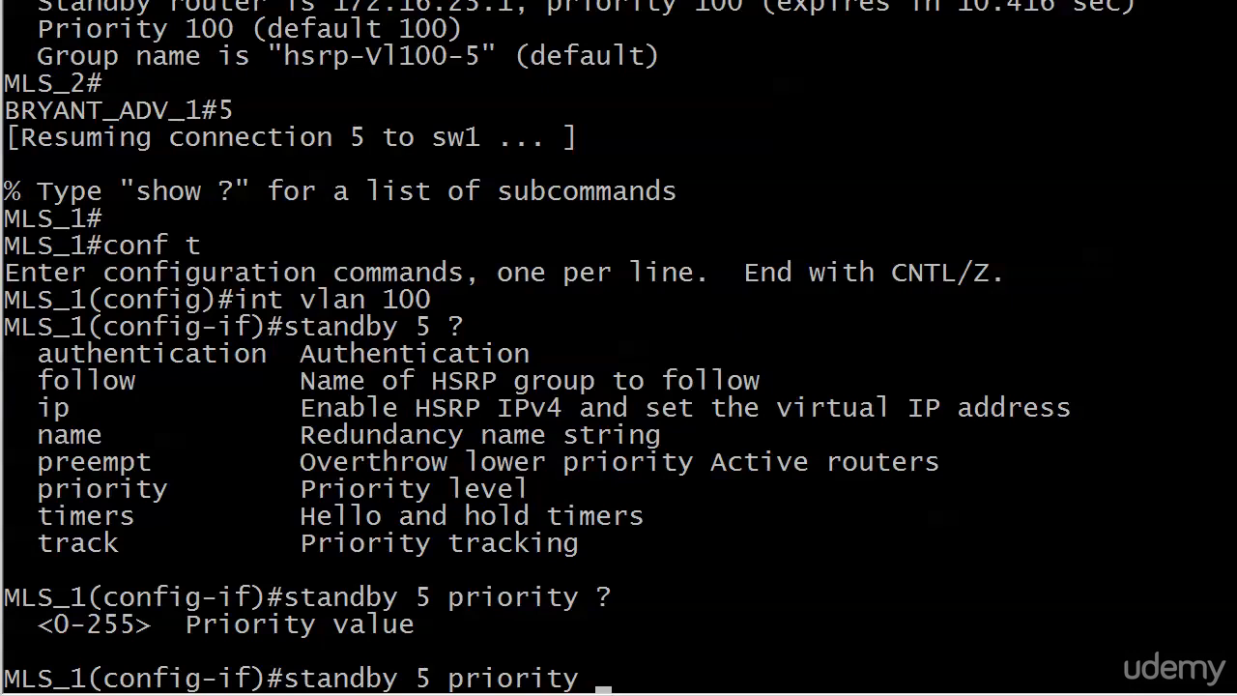
pyautogui.write('200')
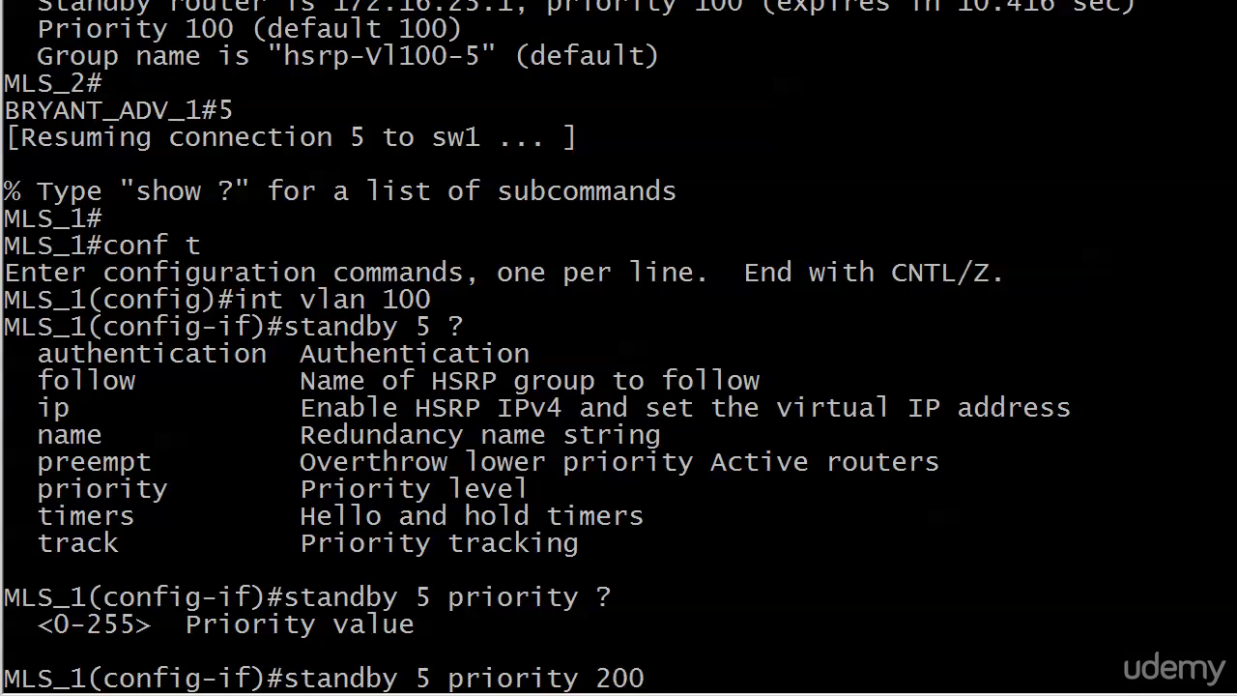
pyautogui.press('ctrl+z')
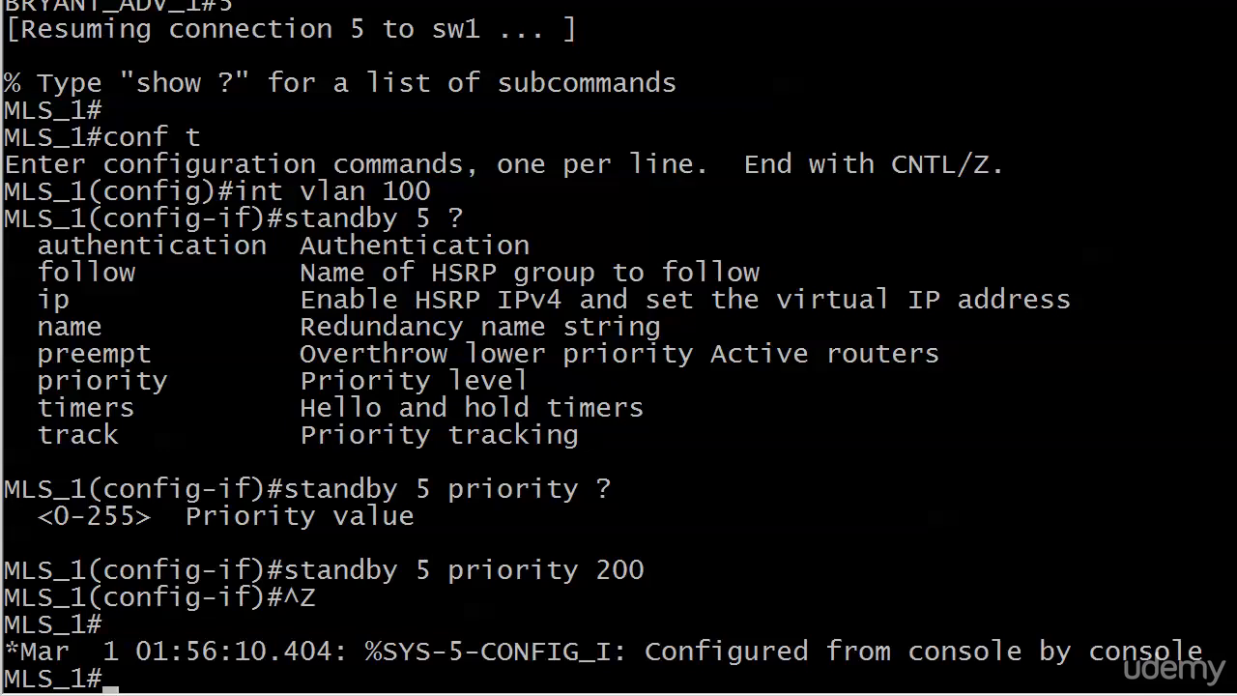
pyautogui.write('show stan')
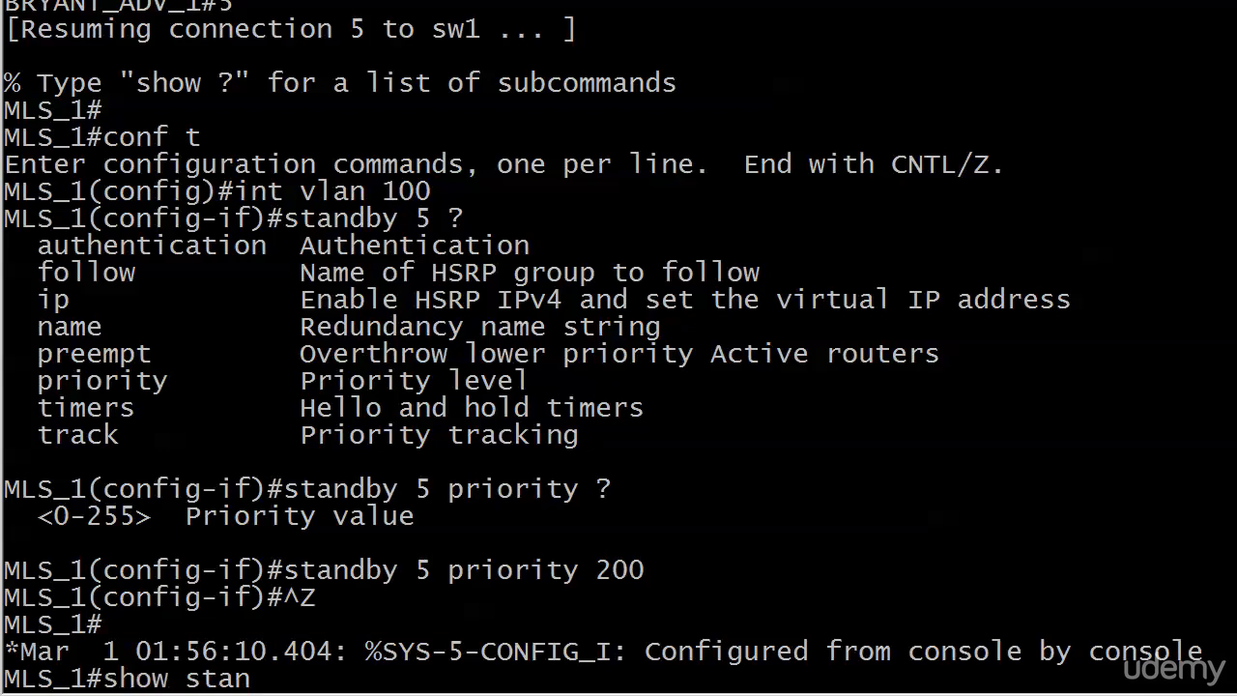
# Step: Run 'show standby' on MLS_1 confirming Priority 200 configured while still Standby
pyautogui.press('enter')
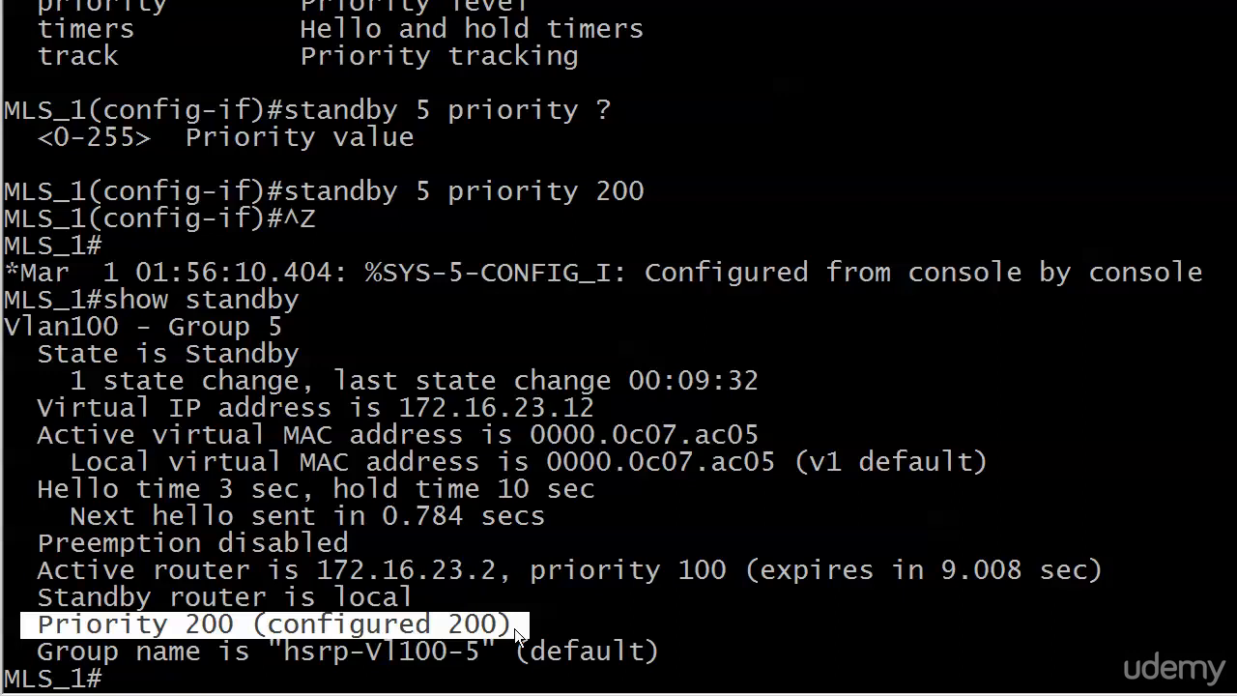
pyautogui.moveTo(79, 411)
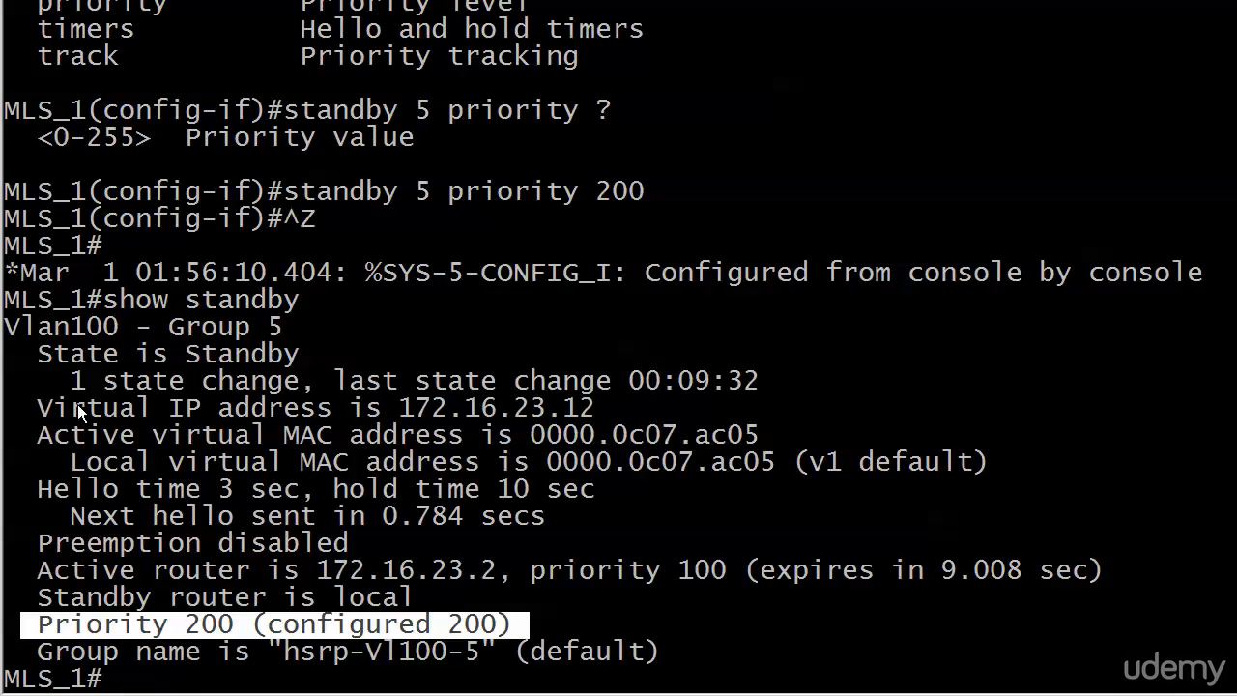
pyautogui.moveTo(43, 370)
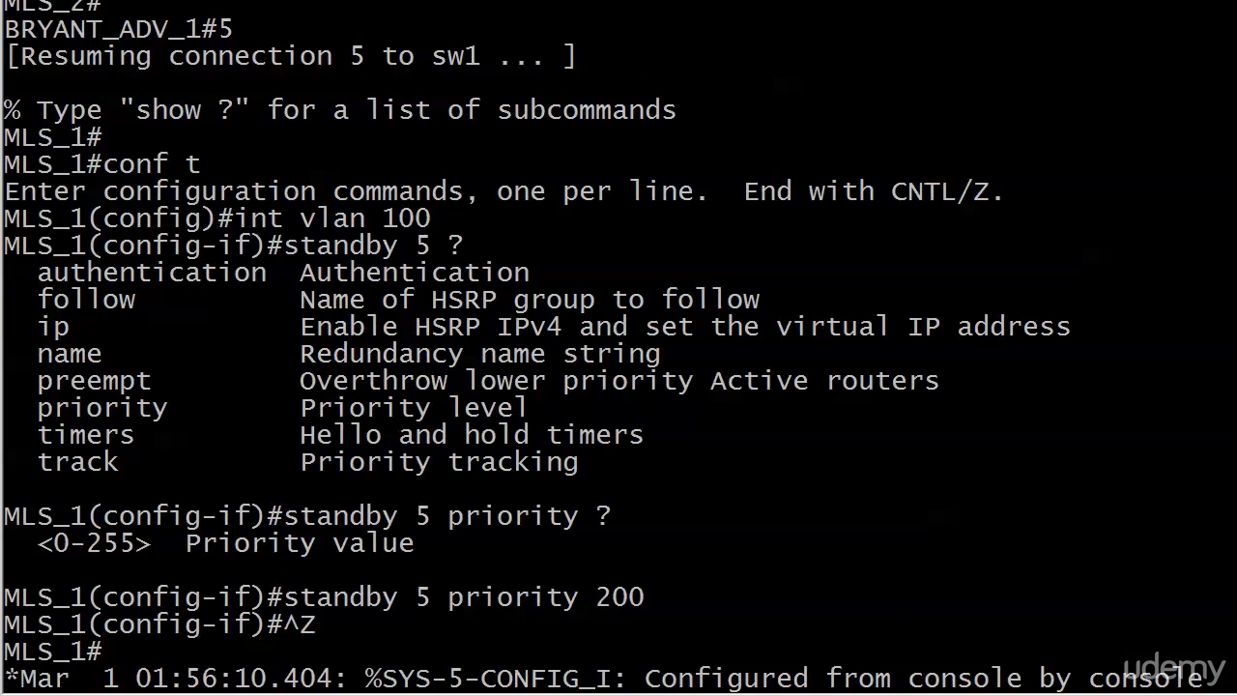
pyautogui.moveTo(339, 421)
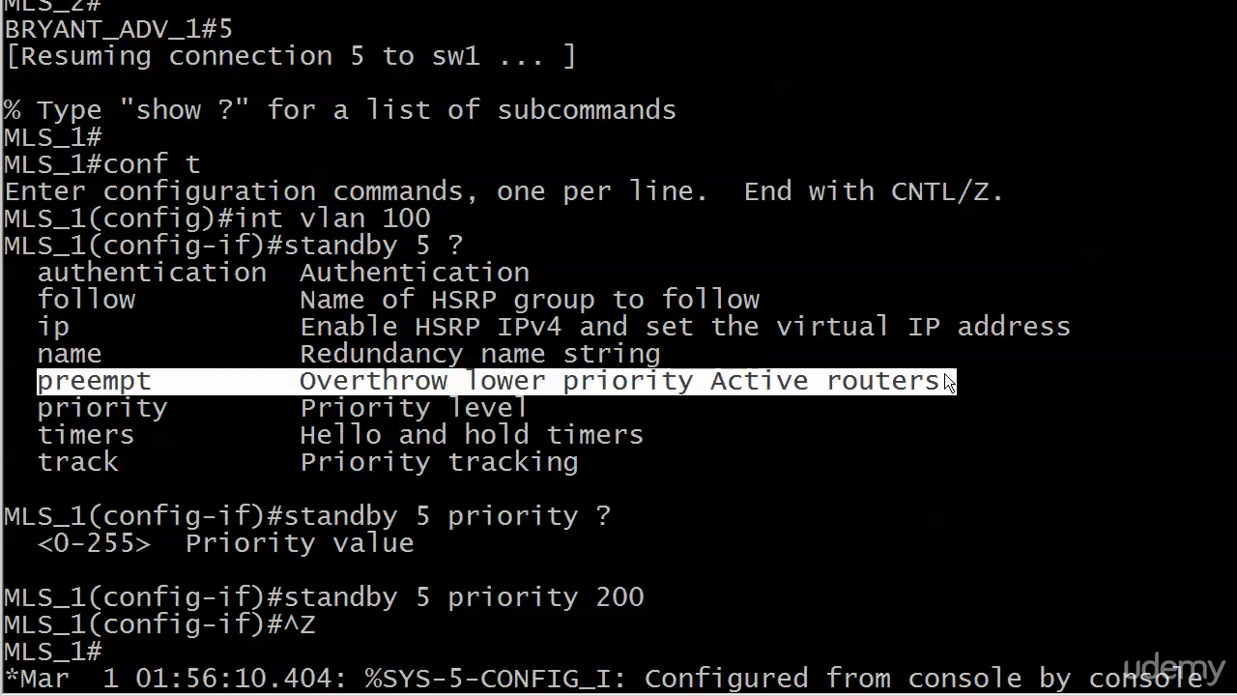
# Step: Enter 'show standby' again before reopening VLAN 100 configuration for group 5 options
pyautogui.write('show standby')
pyautogui.write('standby 5 ?')
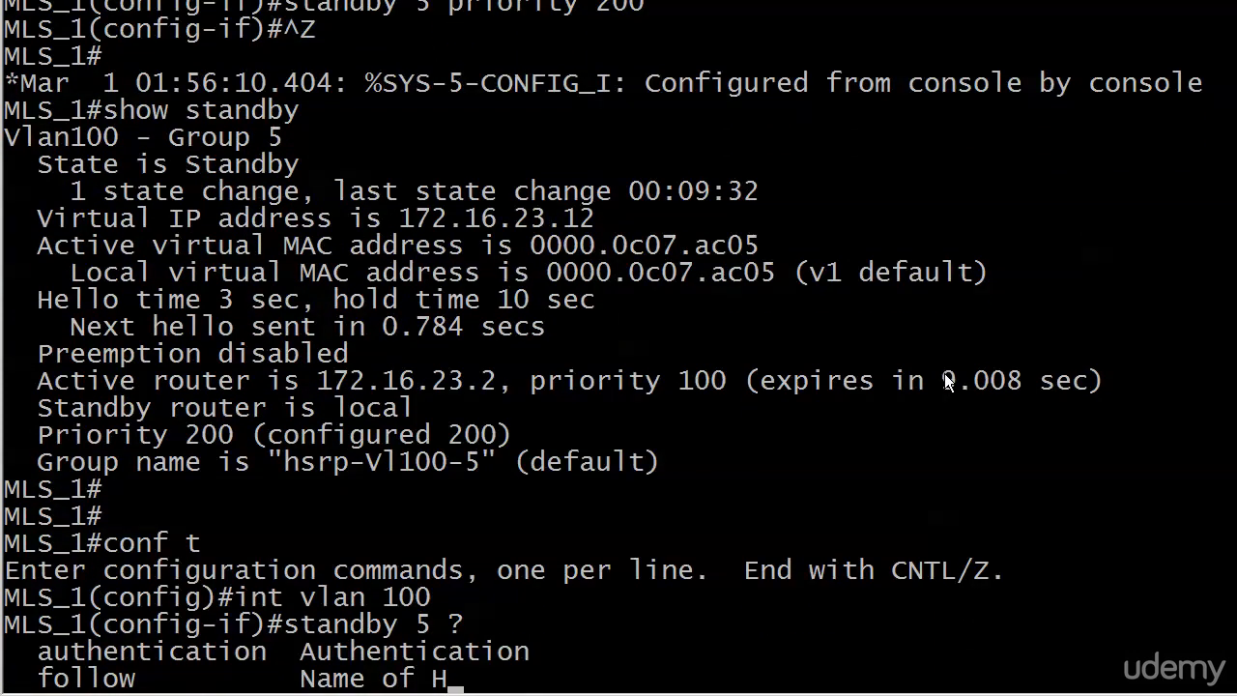
# Step: Apply 'standby 5 preempt' on VLAN 100 so MLS_1 leaves the Standby state
pyautogui.write('preempt')
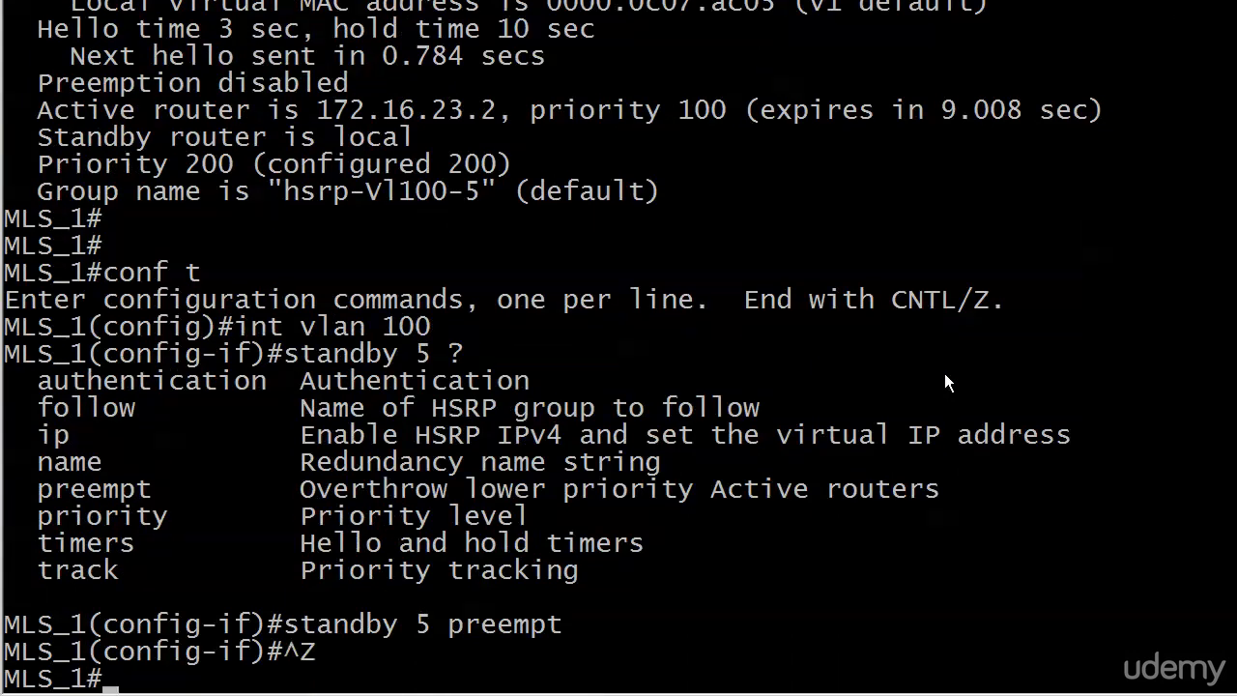
pyautogui.scroll(-3)
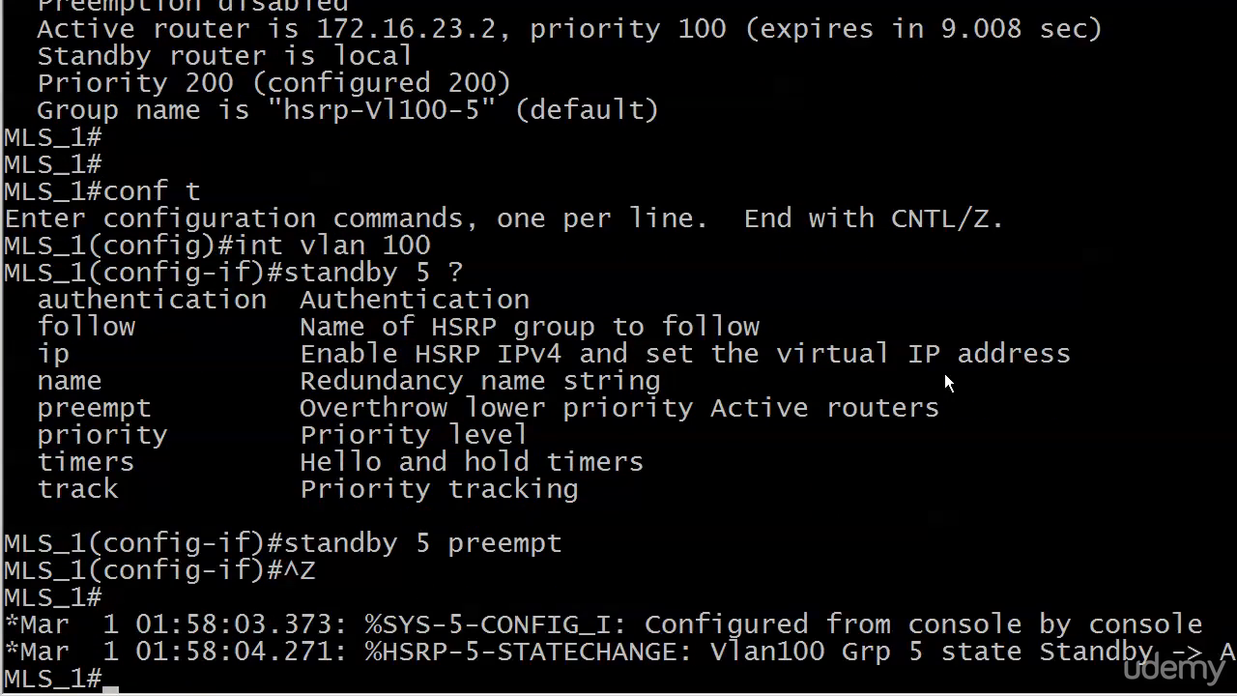
pyautogui.moveTo(909, 411)
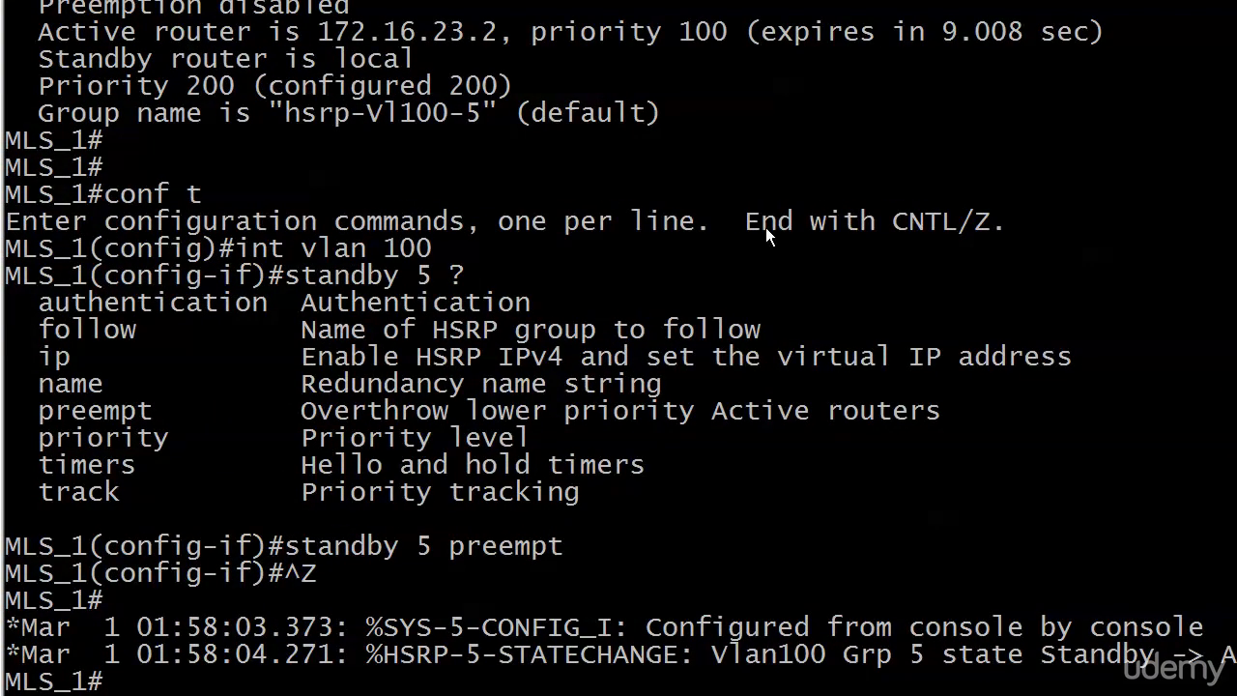
# Step: Run 'show standby' and highlight Preemption enabled and Active router is local
pyautogui.write('show standby')
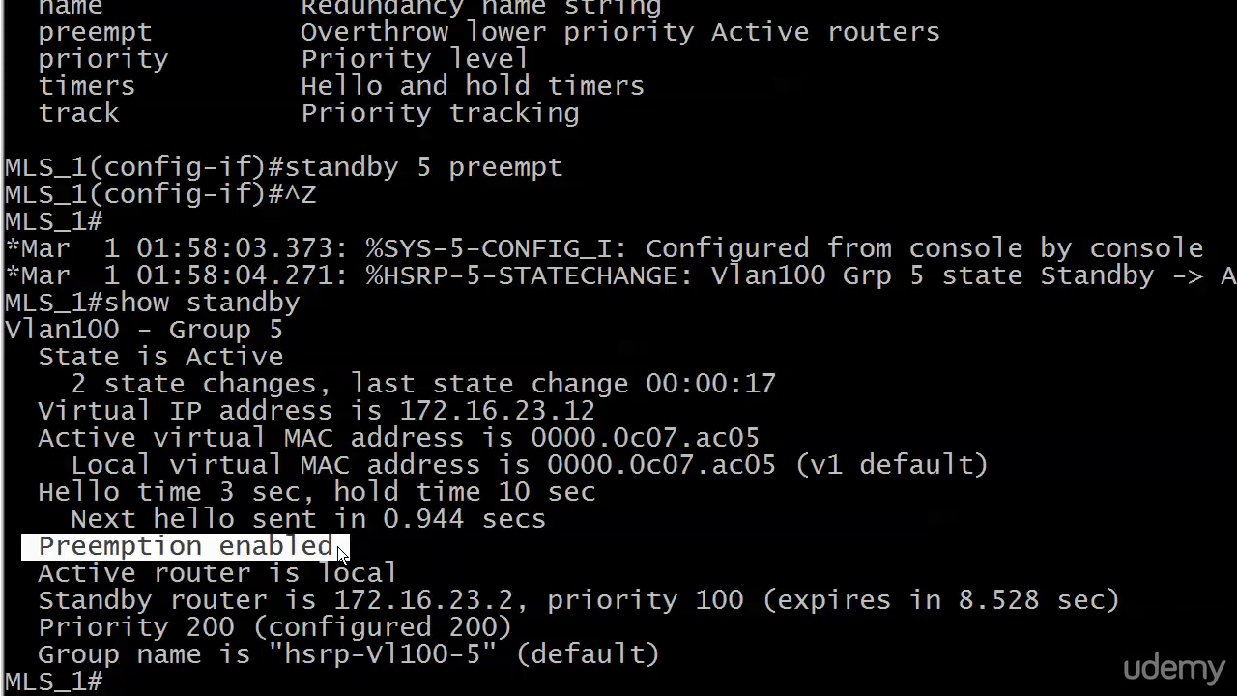
pyautogui.moveTo(343, 546); pyautogui.dragTo(410, 572)
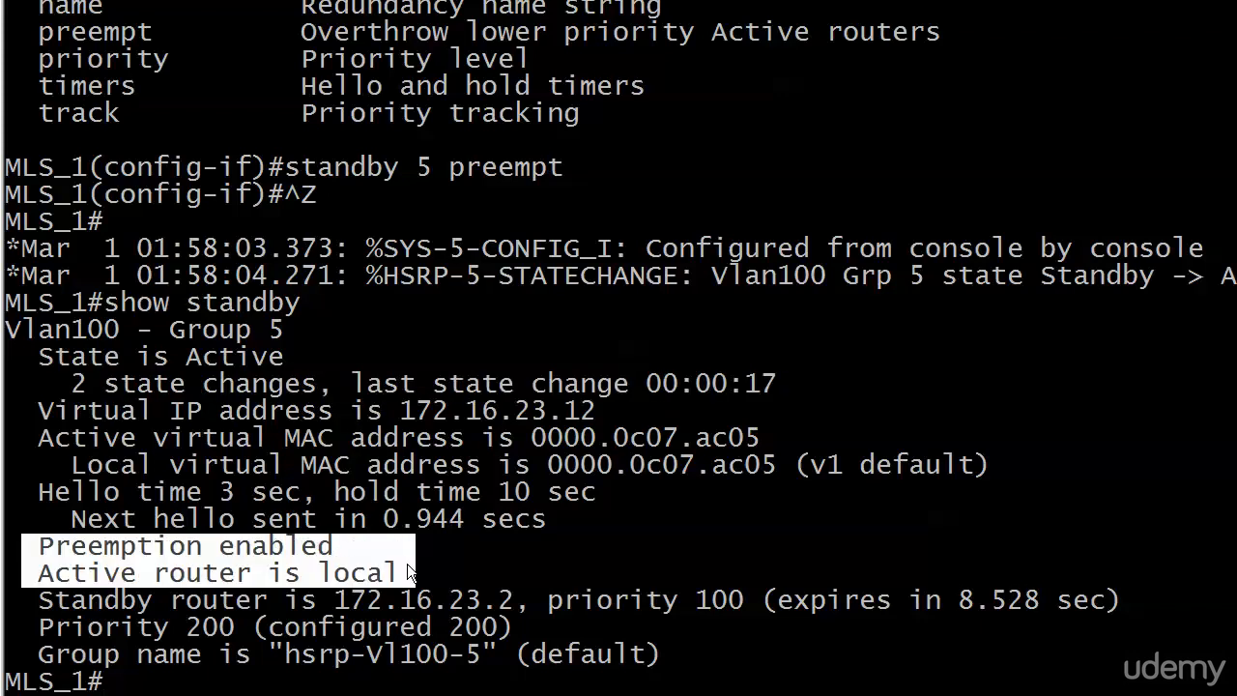
pyautogui.moveTo(411, 570); pyautogui.dragTo(527, 604)
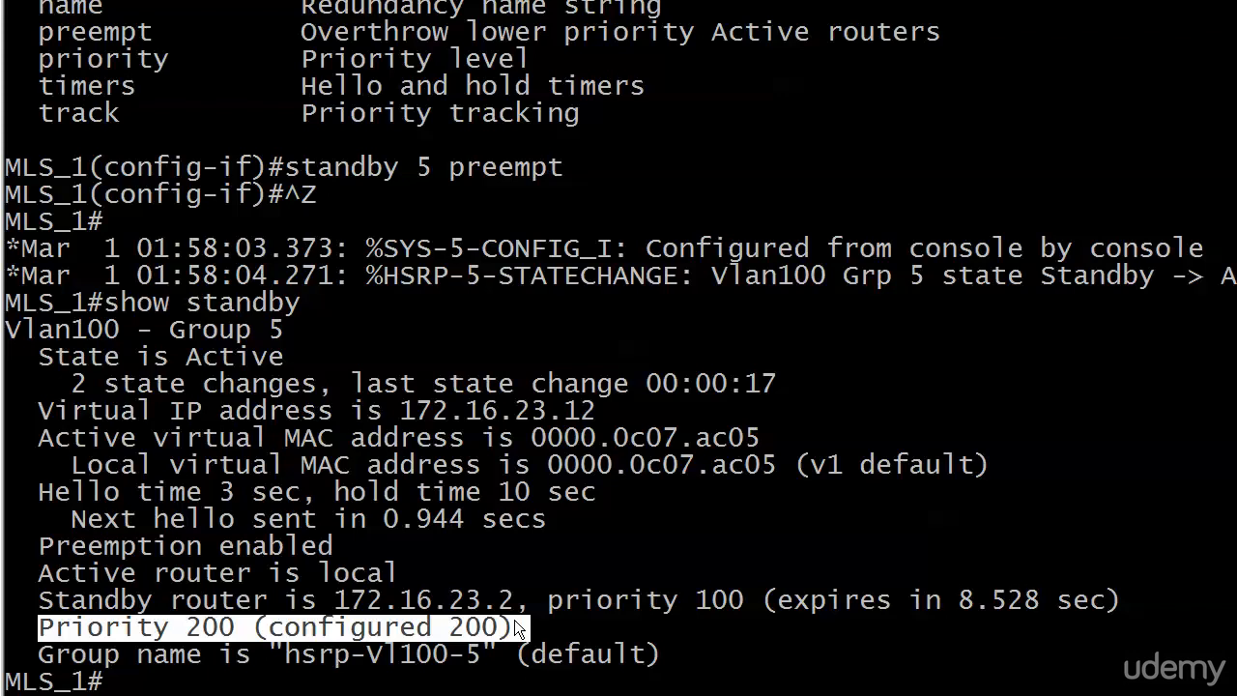
# Step: In interface vlan 100, query 'standby 5 preempt delay ?' and begin typing the minimum option
pyautogui.write('conf t')
pyautogui.write('standby')
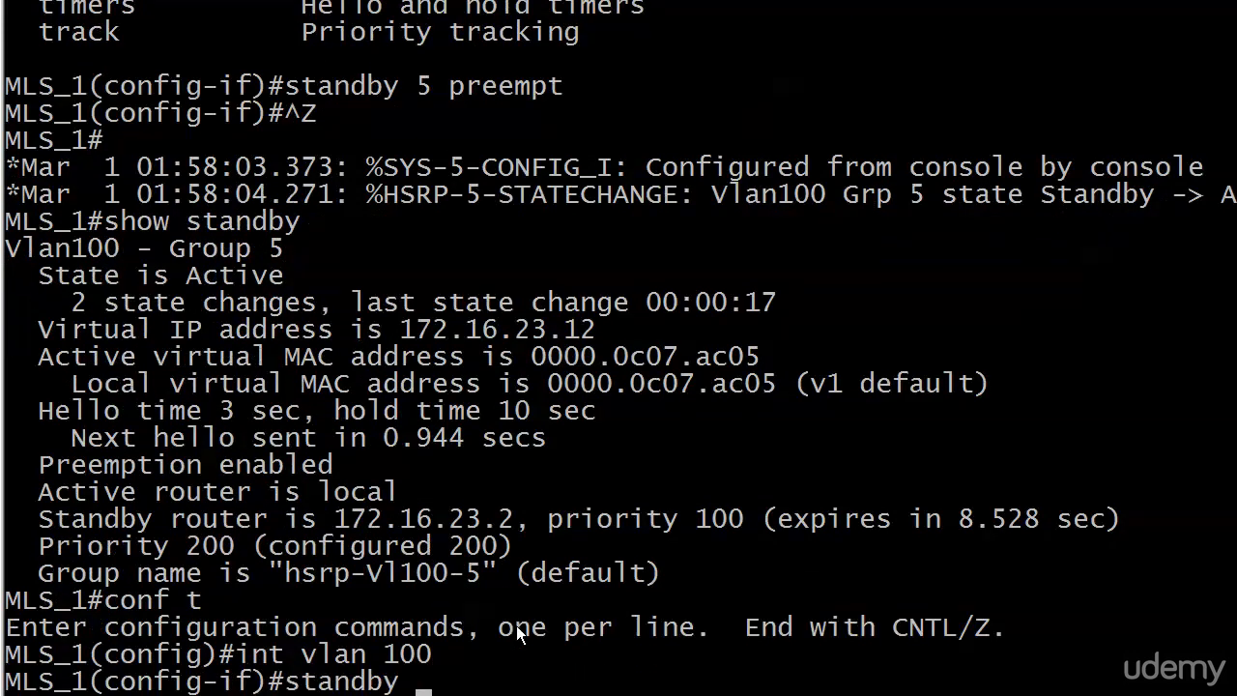
pyautogui.write('5')
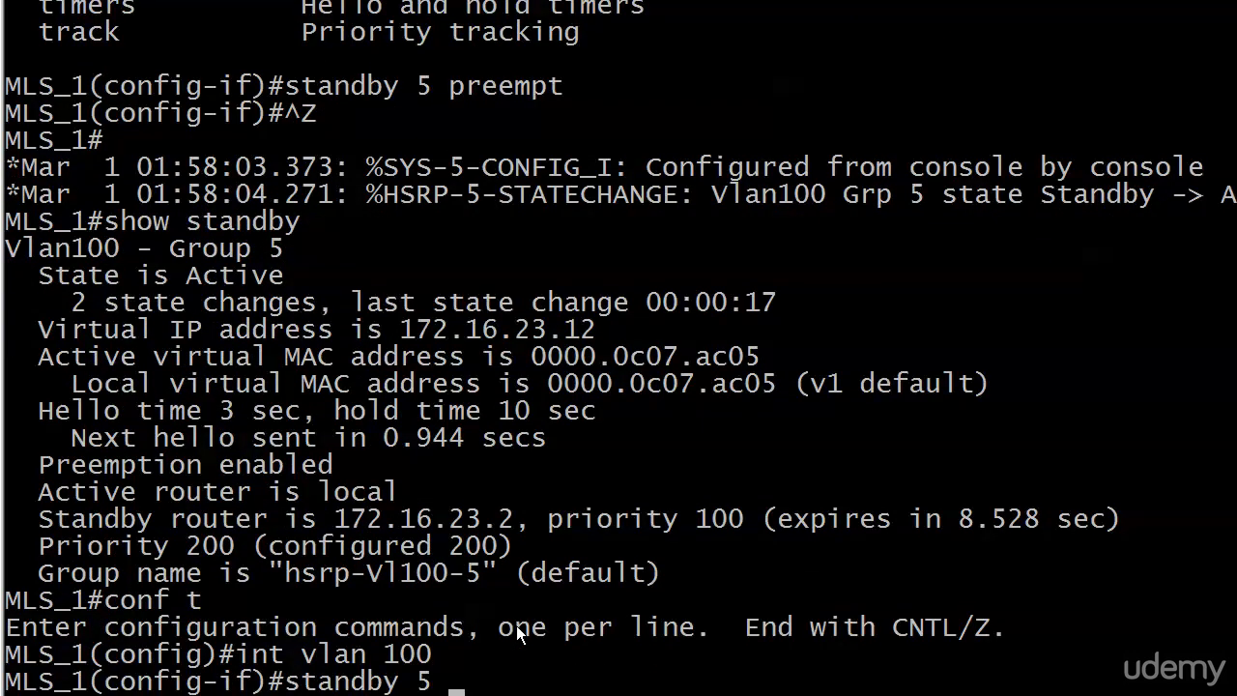
pyautogui.write('preempt')
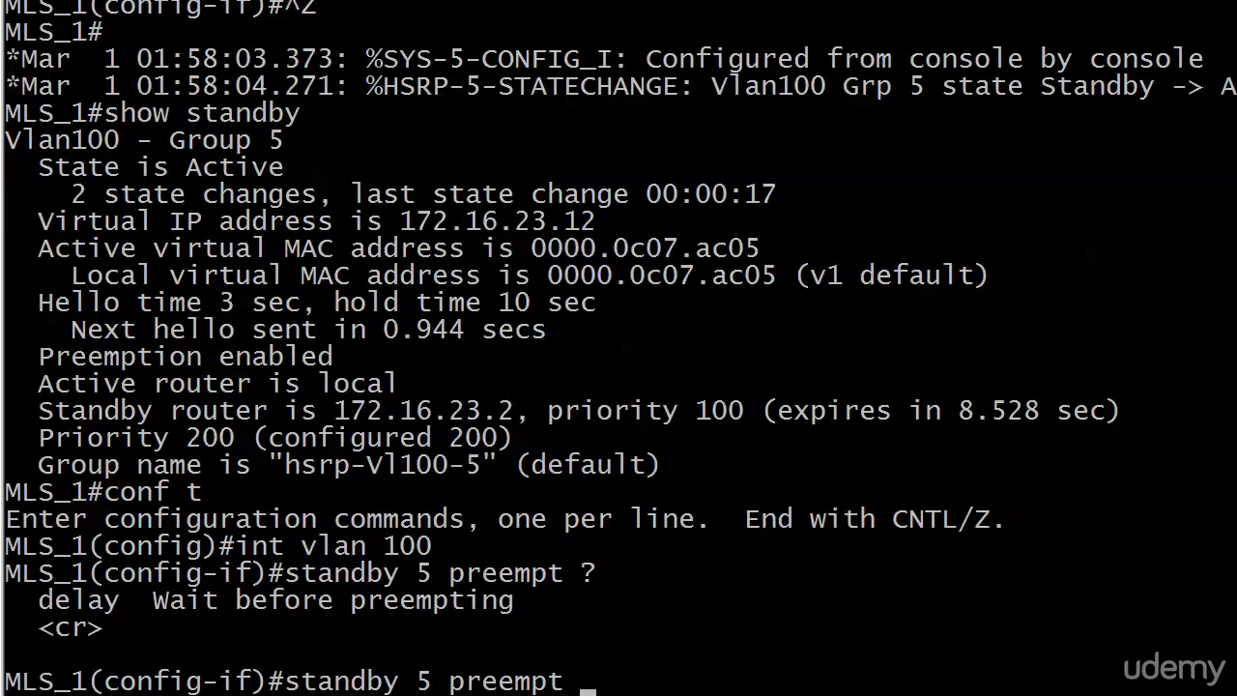
pyautogui.write('delay ?')
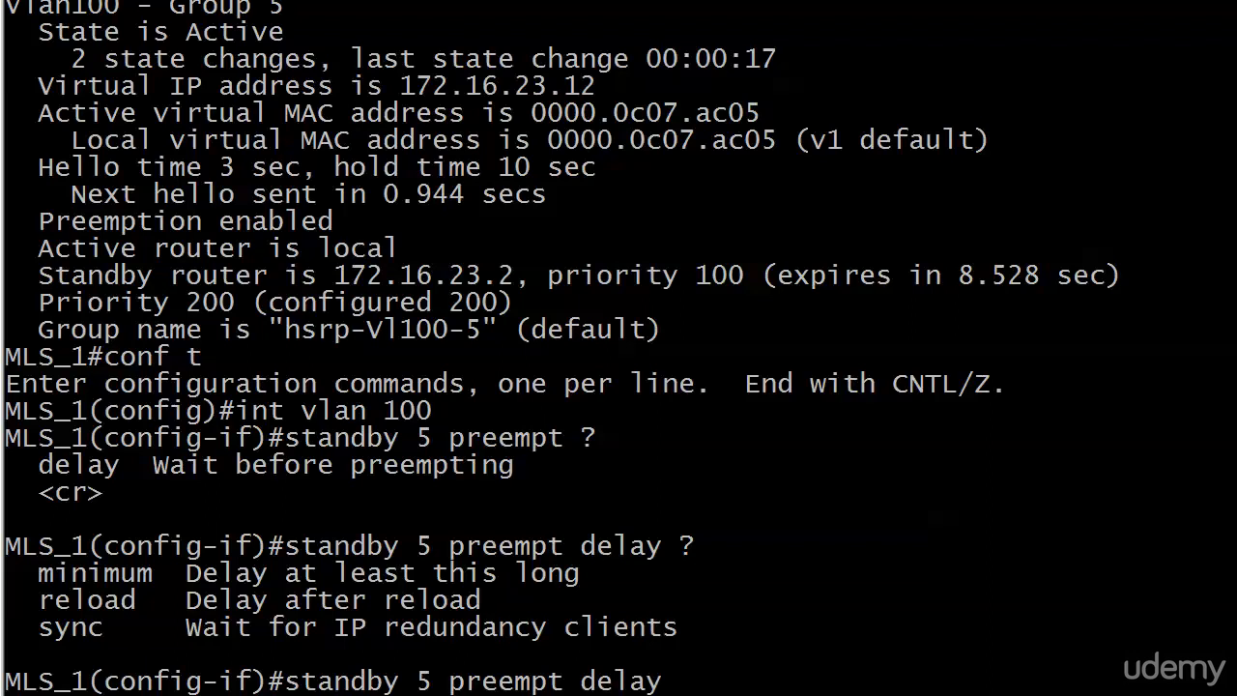
pyautogui.write('mi')
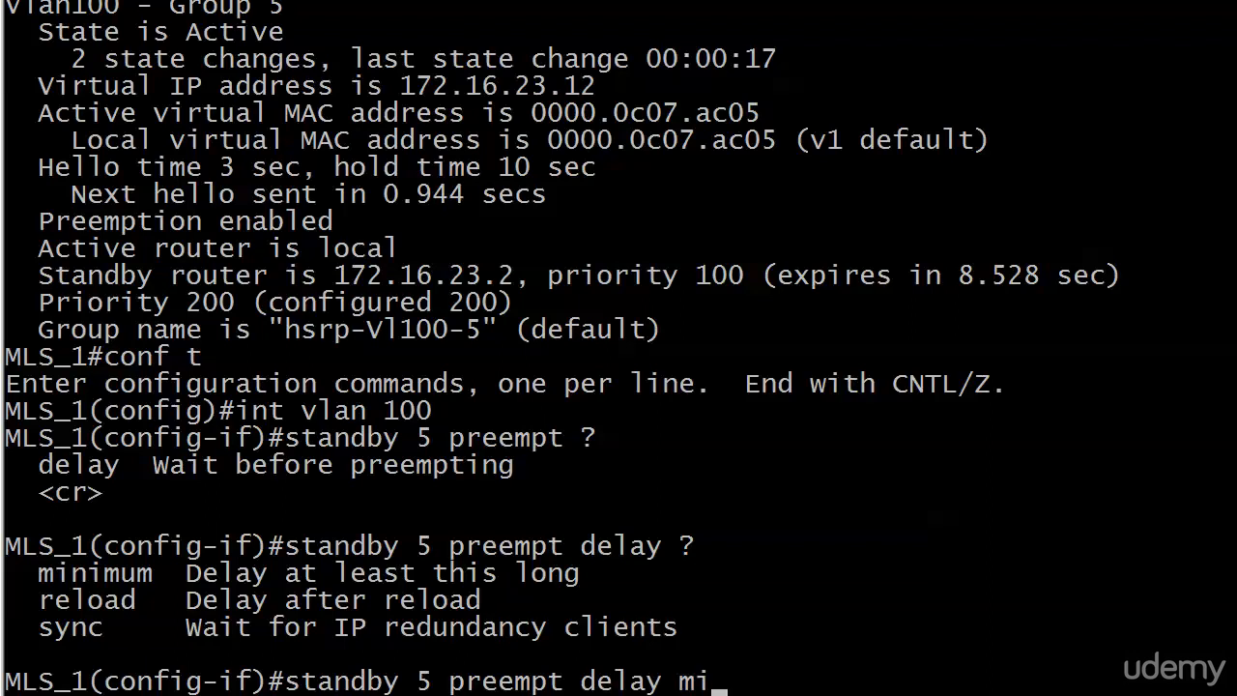